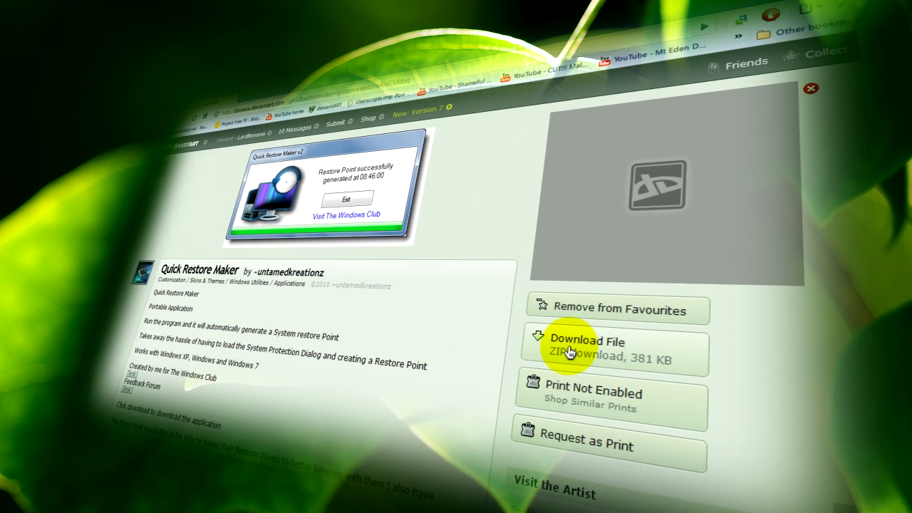
pyautogui.moveTo(235, 202)
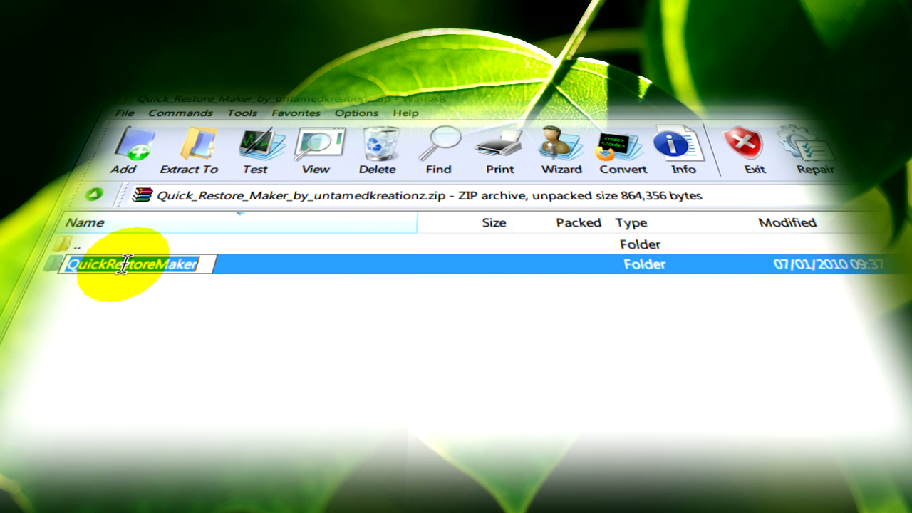
# Step: Finish renaming the QuickRestoreMaker folder and extract it from the ZIP archive
pyautogui.doubleClick(135, 264)
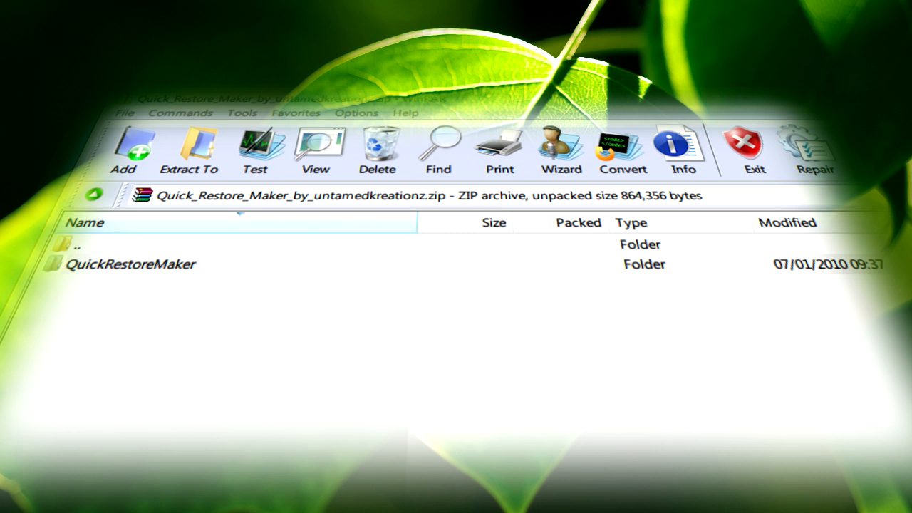
pyautogui.click(131, 264)
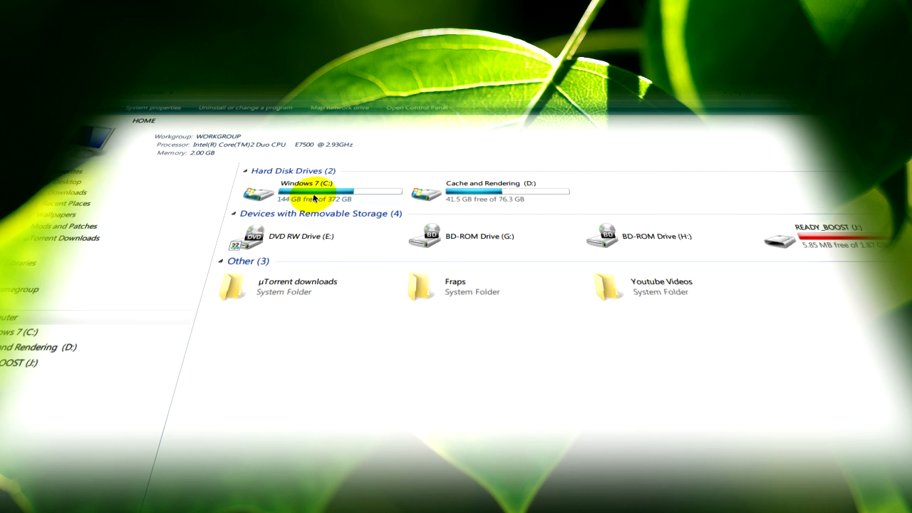
# Step: Browse from Windows 7 (C:) through Program Files into the QuickRestoreMaker folder
pyautogui.doubleClick(299, 191)
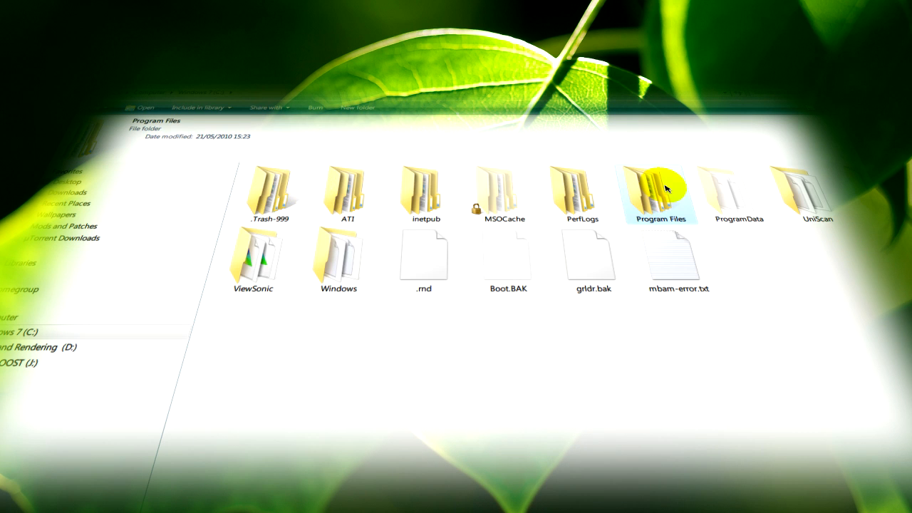
pyautogui.doubleClick(660, 189)
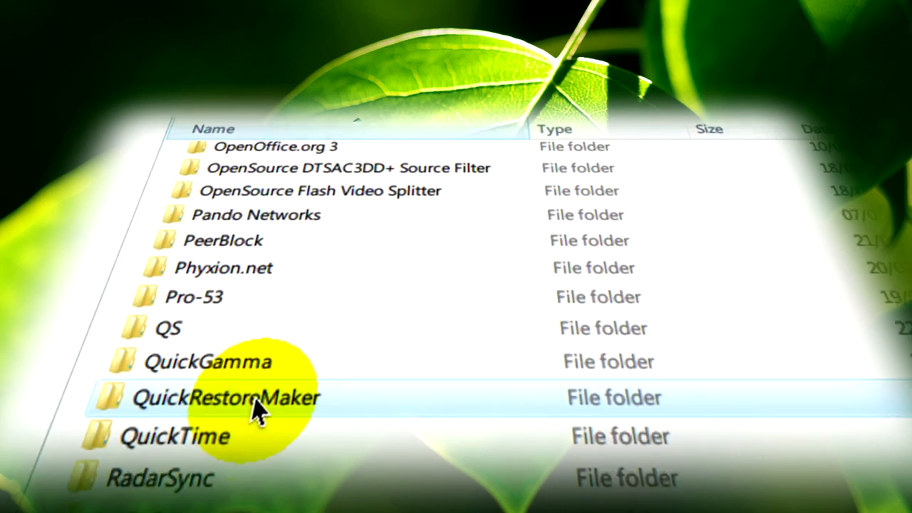
pyautogui.doubleClick(224, 397)
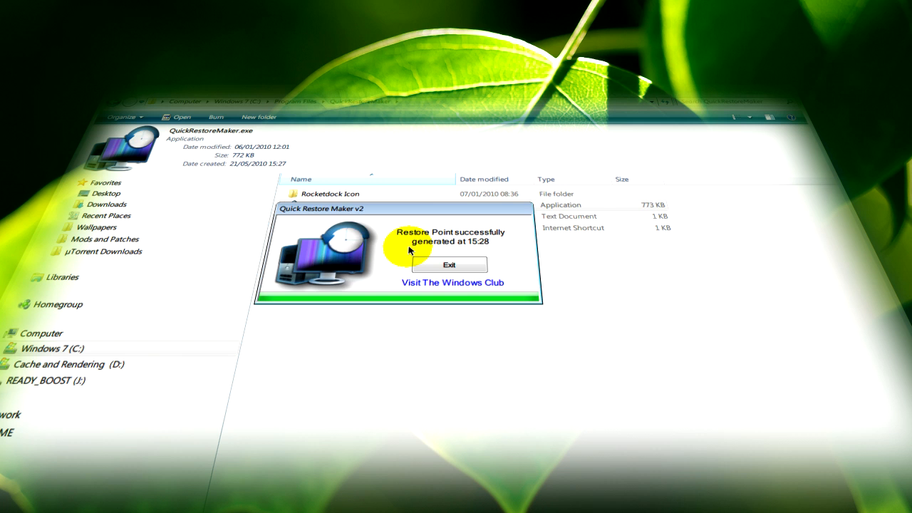
# Step: Exit Quick Restore Maker after it reports the restore point was generated
pyautogui.click(449, 264)
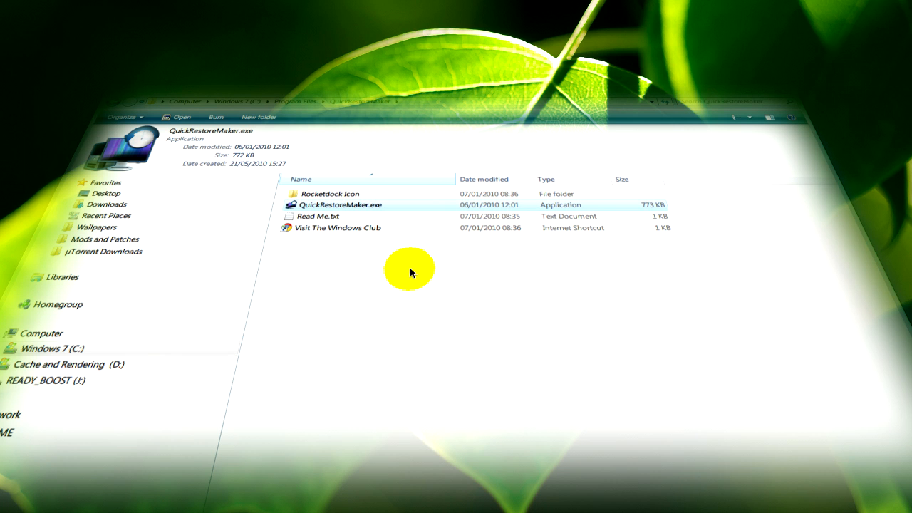
pyautogui.moveTo(358, 206)
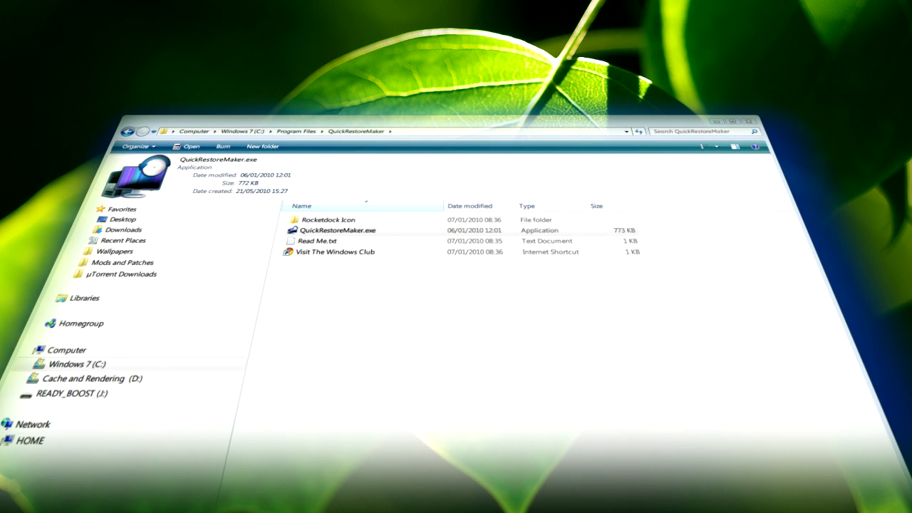
pyautogui.moveTo(301, 115)
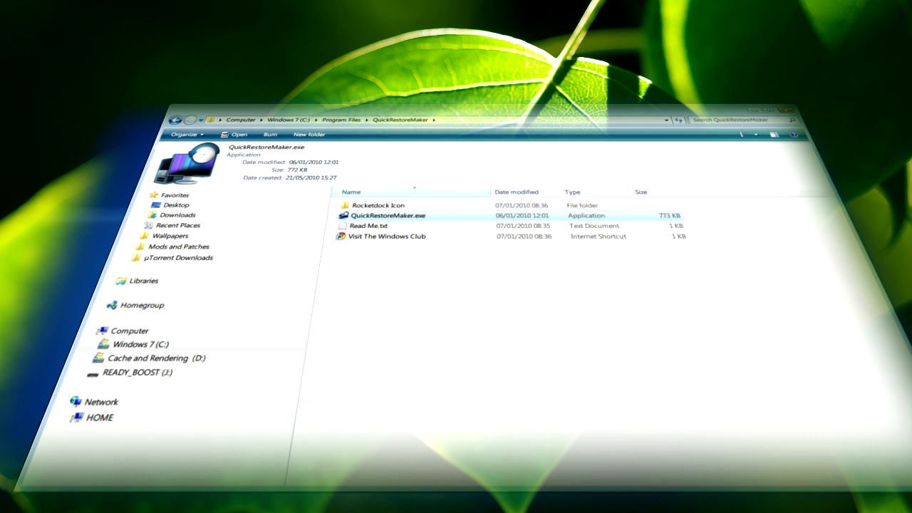
# Step: Bring up the Start menu's program list from the QuickRestoreMaker folder
pyautogui.click(121, 107)
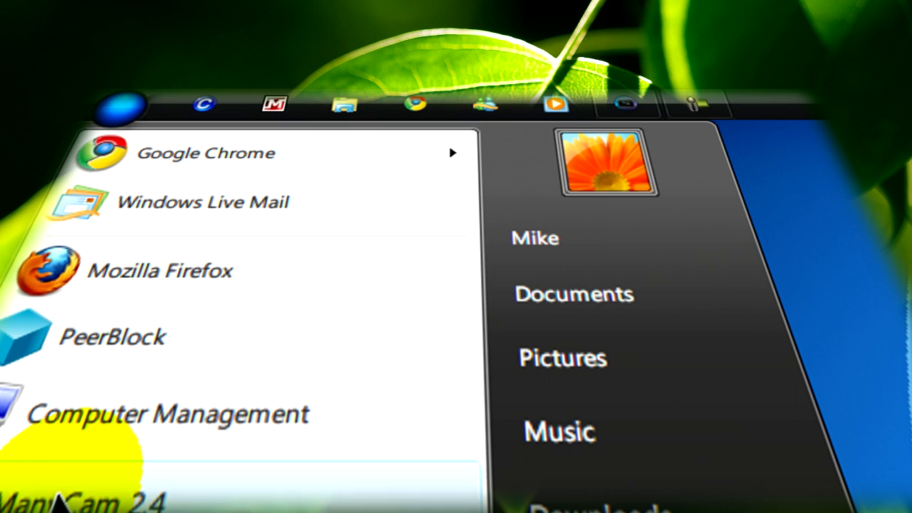